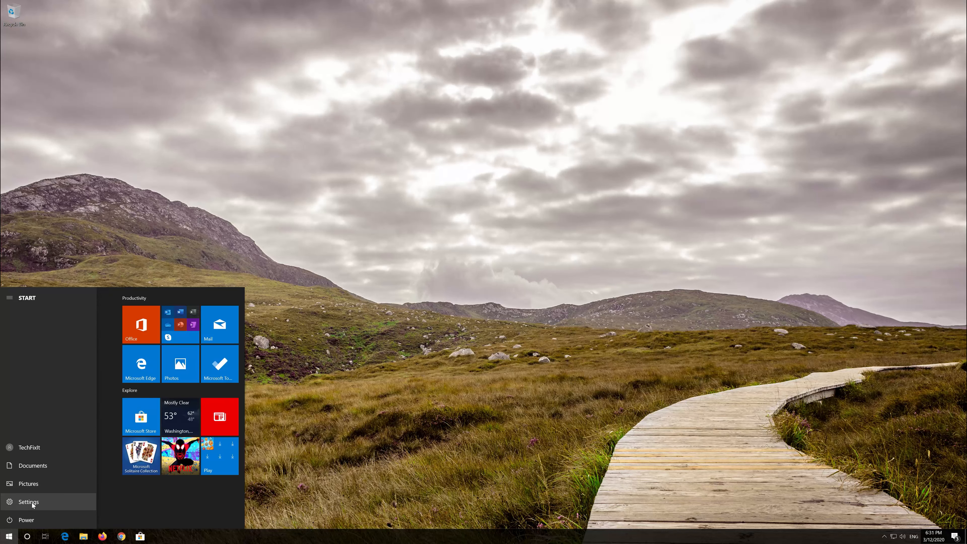
Launch the Settings app from the Start menu to reach its home page.
left_click(28, 502)
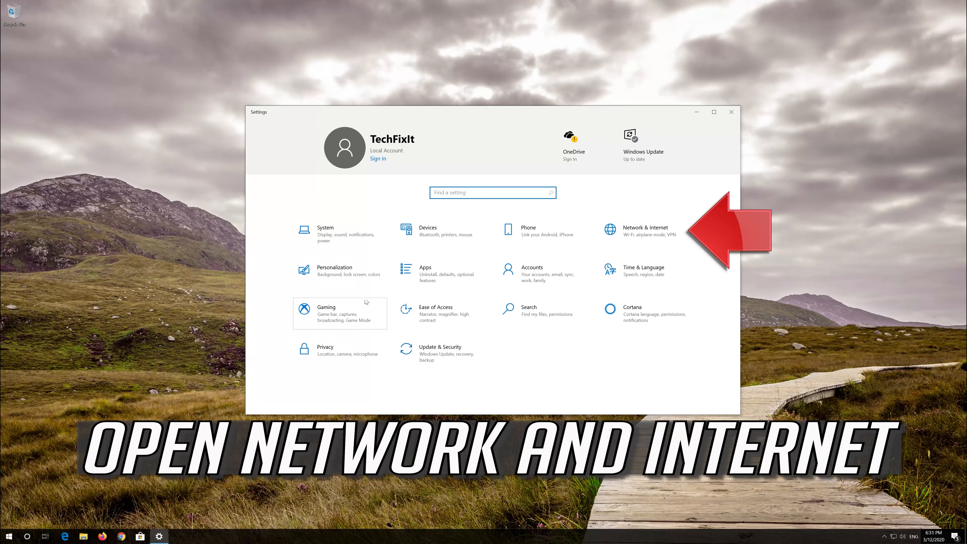
mouse_move(646, 234)
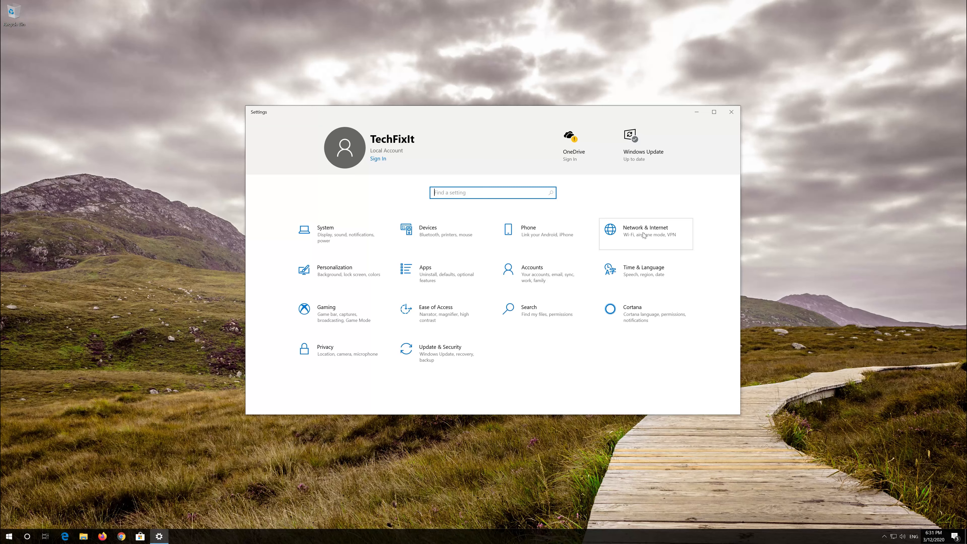
Go to Network & Internet and reach the Network reset page from the Status view.
left_click(645, 233)
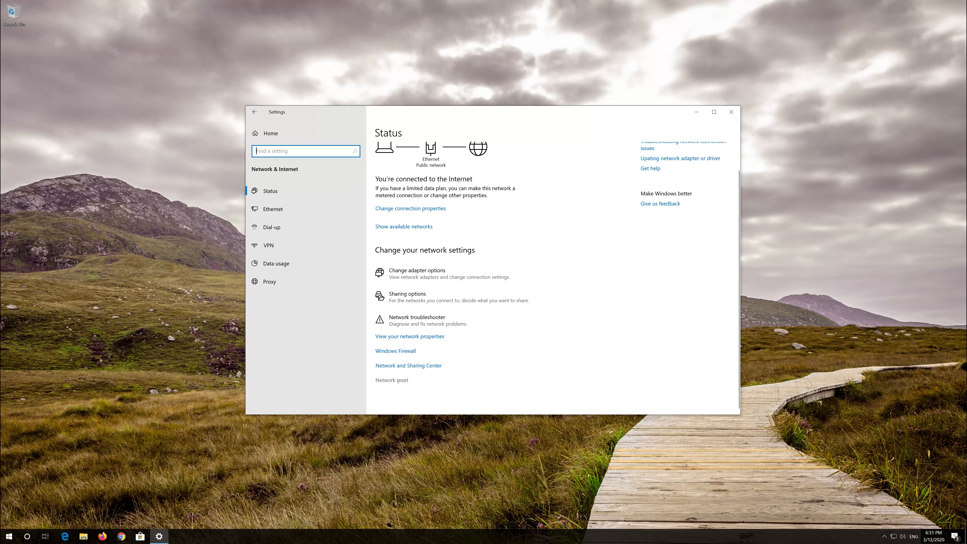
mouse_move(398, 381)
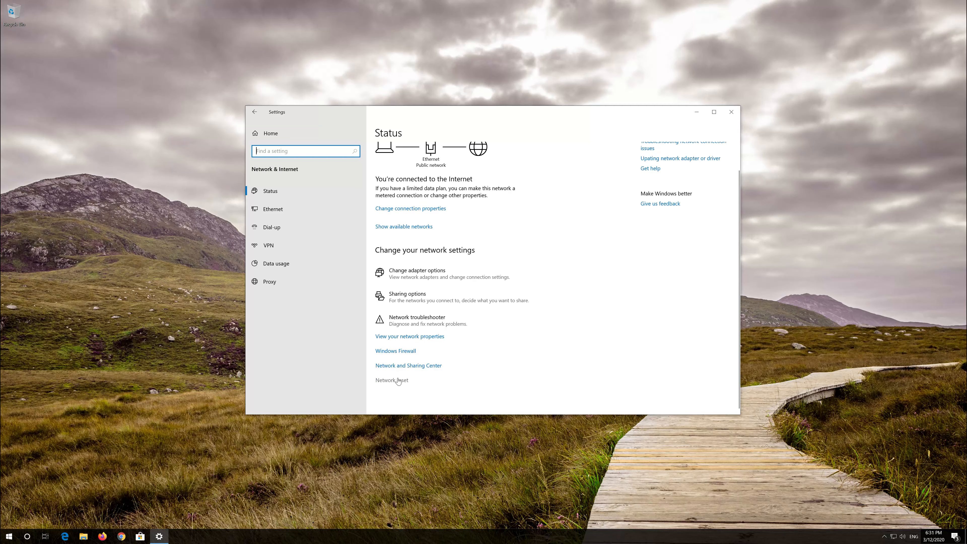
left_click(391, 380)
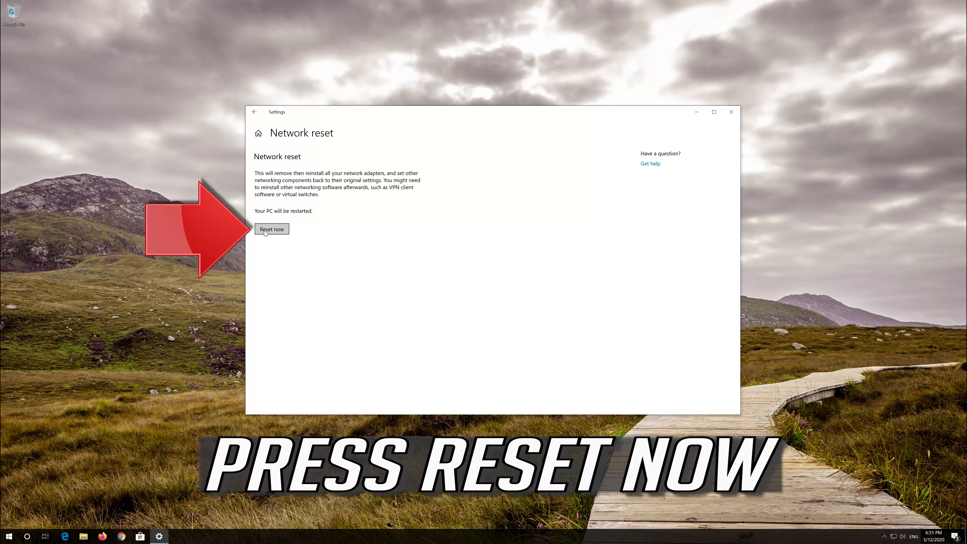
Run Reset now, confirm with Yes, and dismiss the pending sign-out notice.
left_click(272, 229)
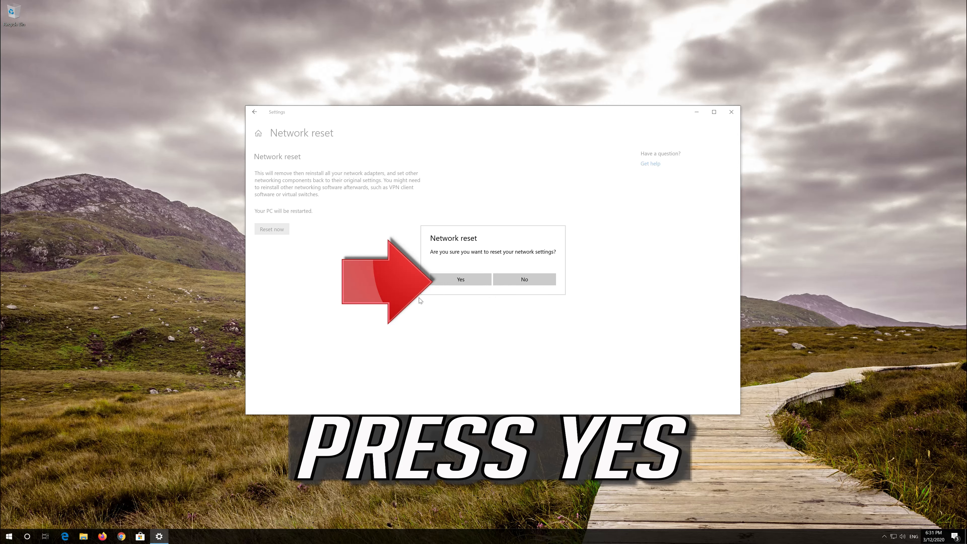
left_click(461, 279)
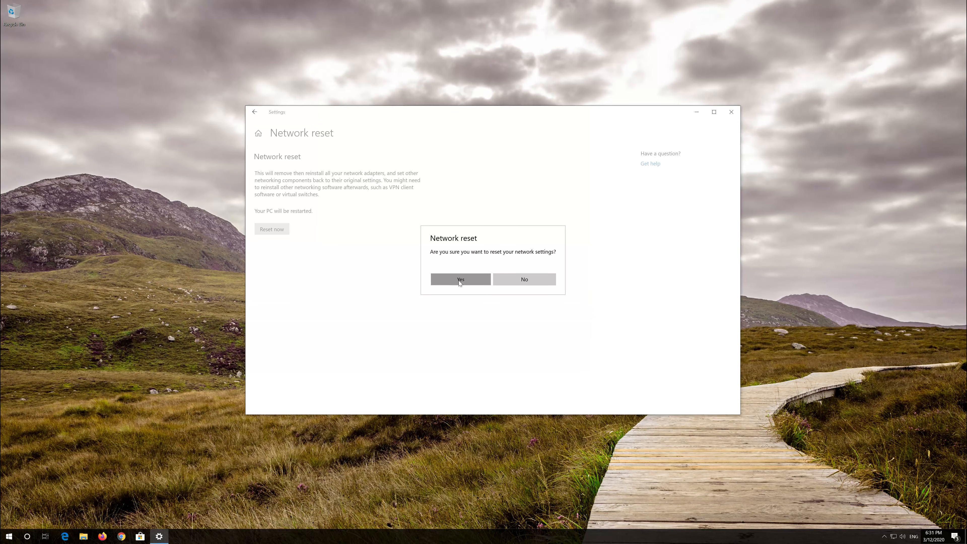
left_click(460, 278)
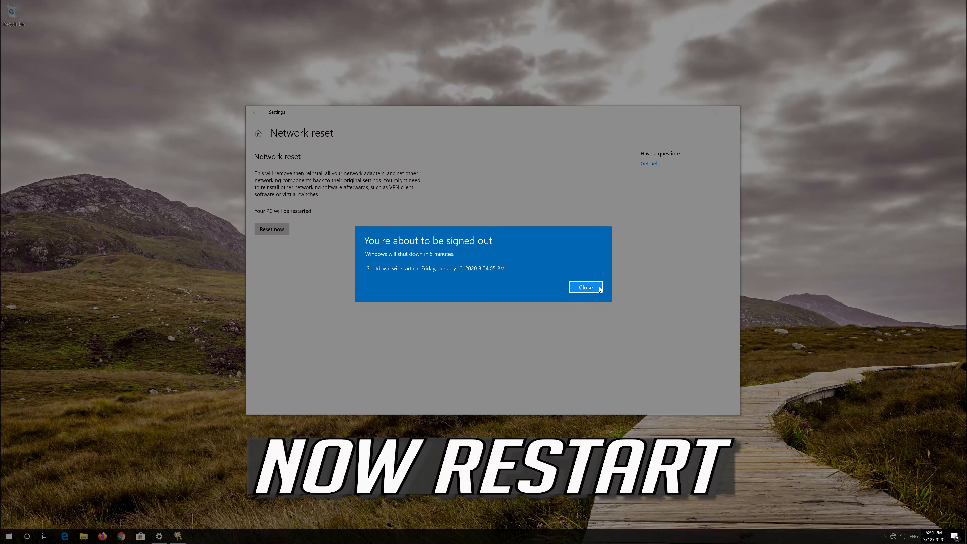
left_click(585, 287)
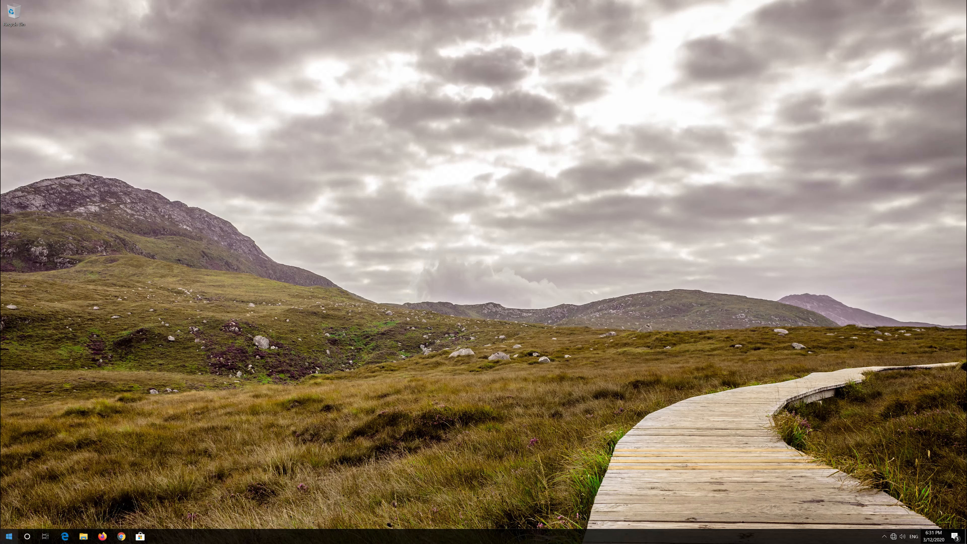
Restart the PC from the Start menu's Power options so the reset applies.
left_click(9, 536)
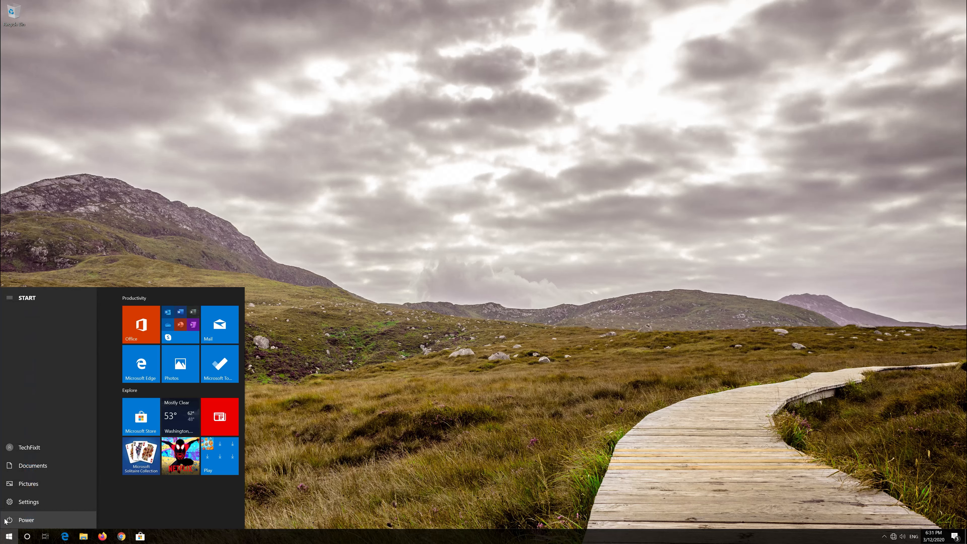
left_click(26, 519)
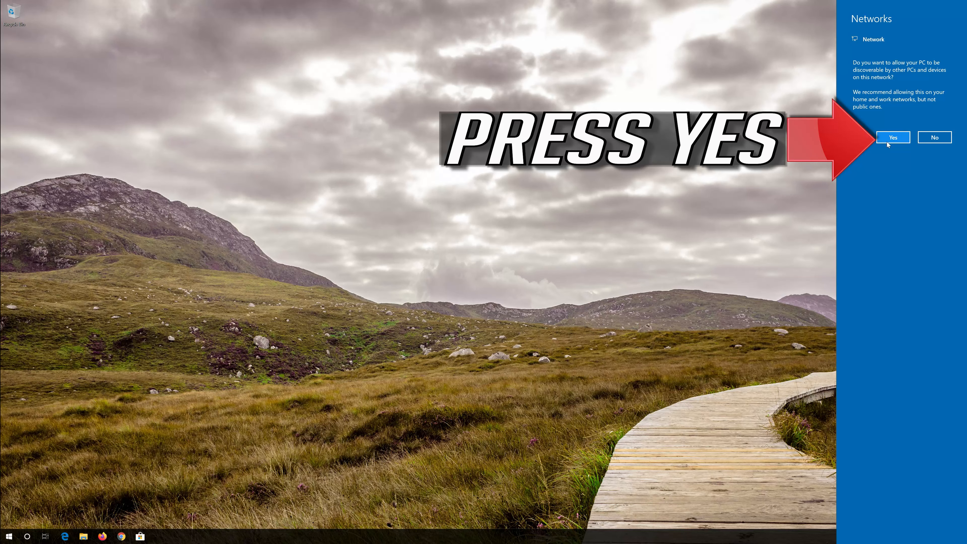
Answer Yes to make the PC discoverable on this network.
left_click(893, 137)
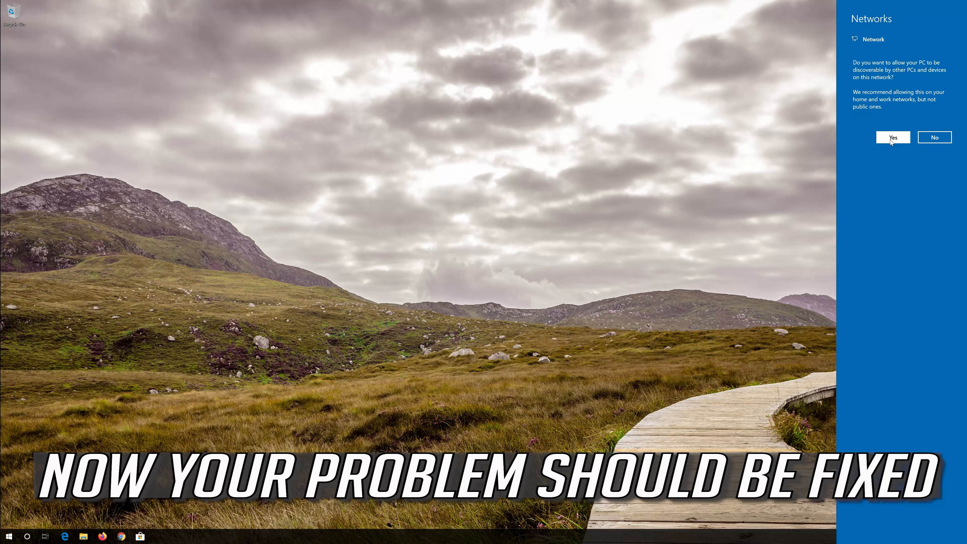
left_click(893, 138)
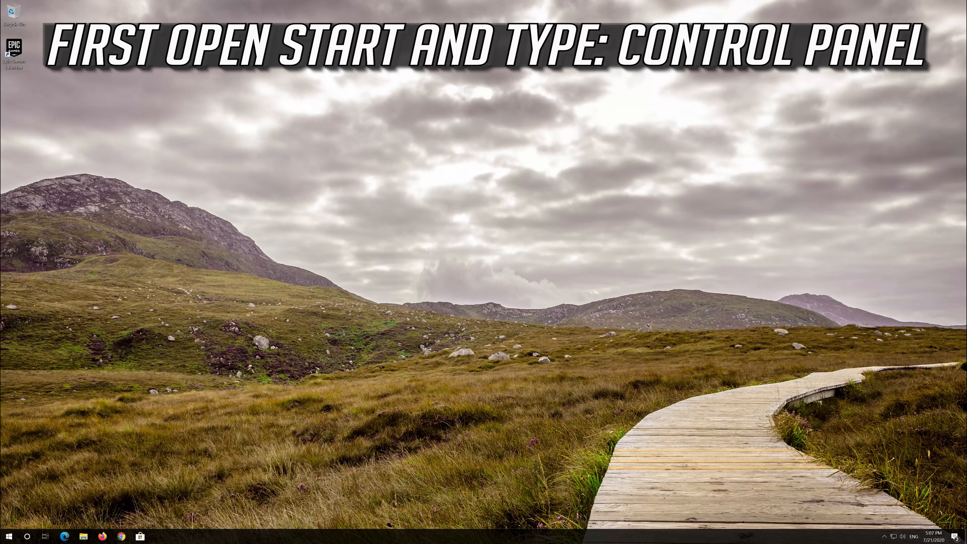
Launch Control Panel via Start search and go to its Network and Internet category.
type("control panel")
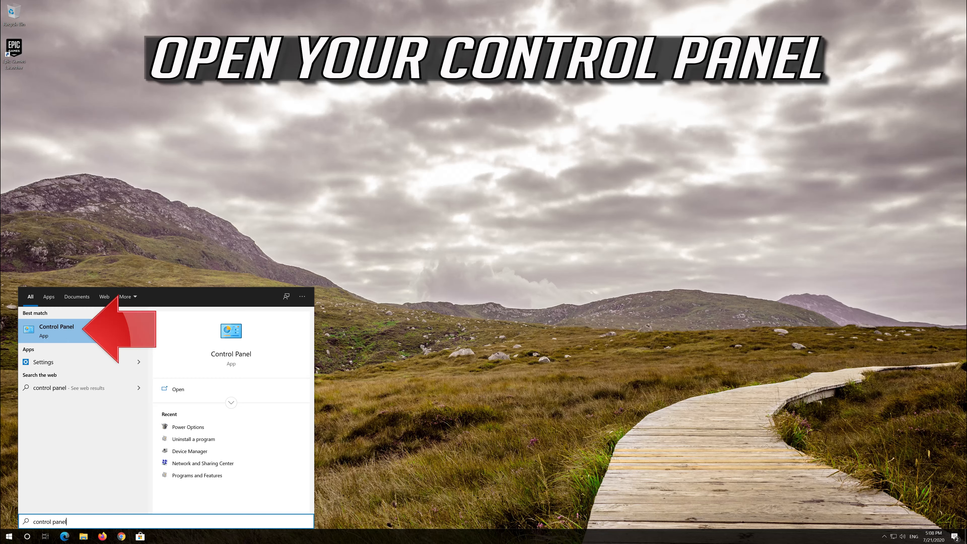
left_click(56, 327)
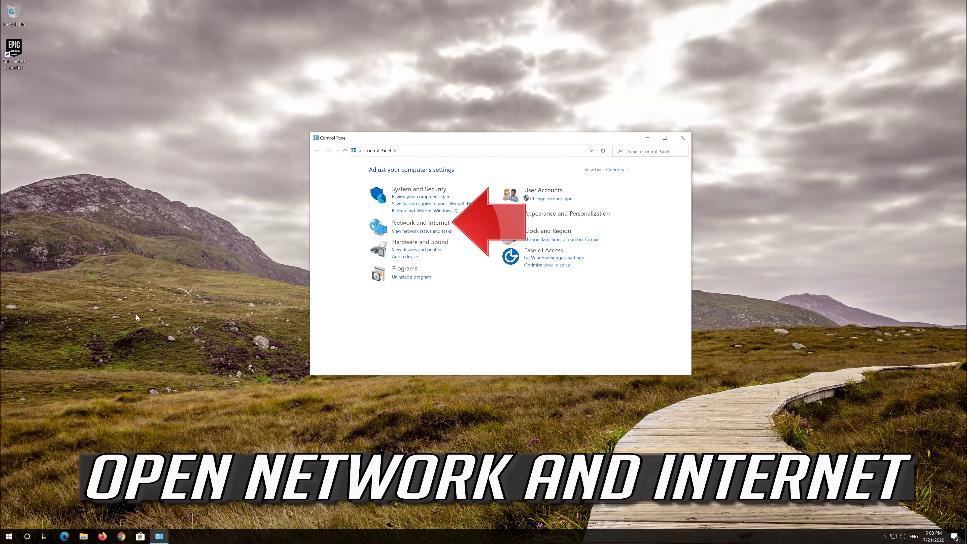
mouse_move(420, 222)
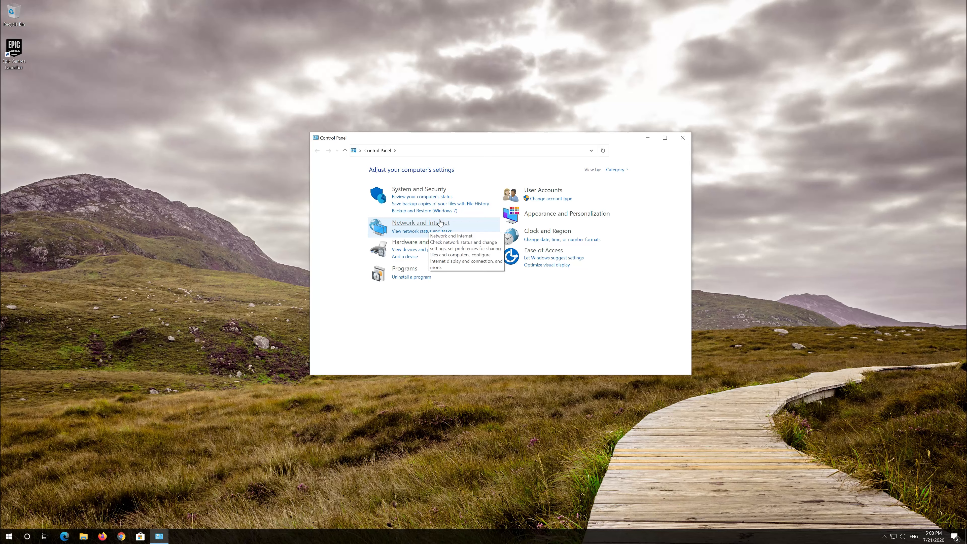
left_click(420, 222)
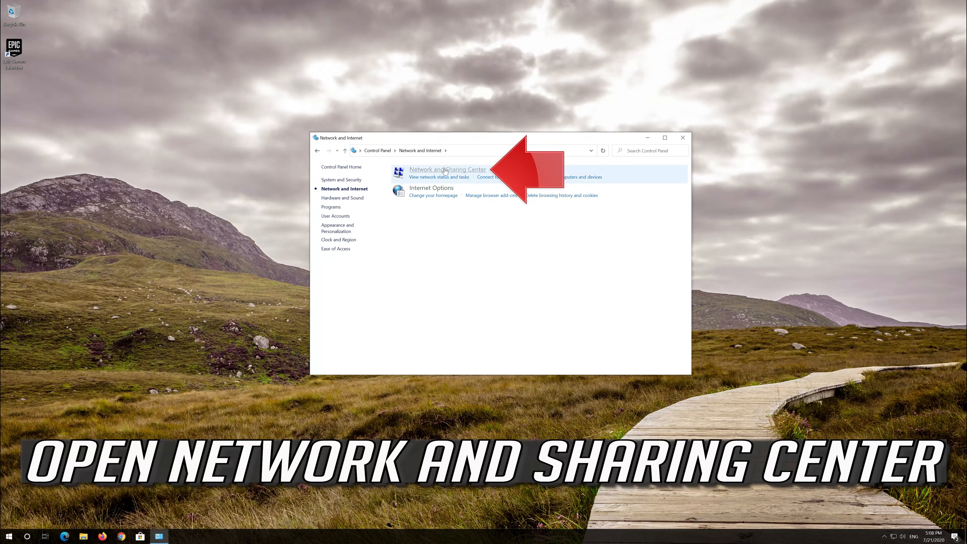
mouse_move(447, 170)
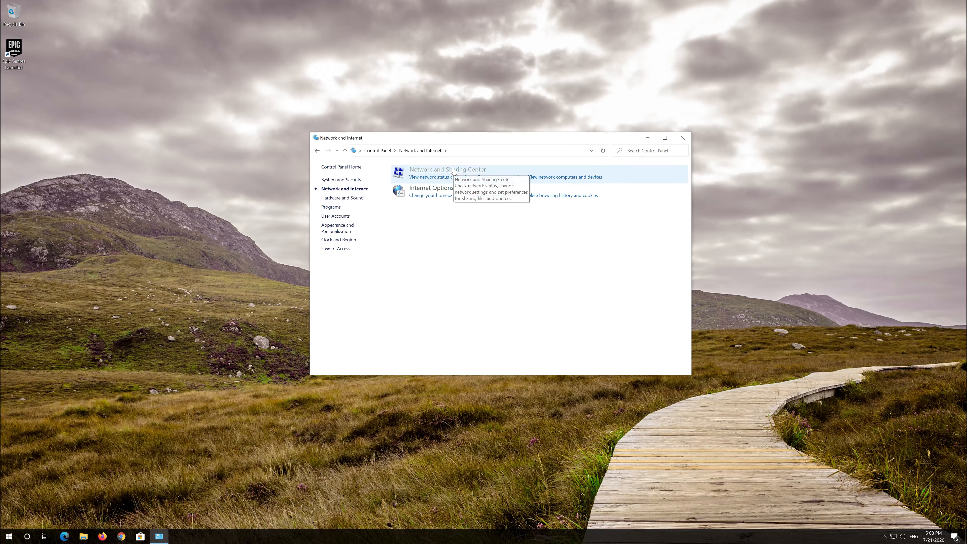
Reach Network Connections through Network and Sharing Center's Change adapter settings.
left_click(447, 170)
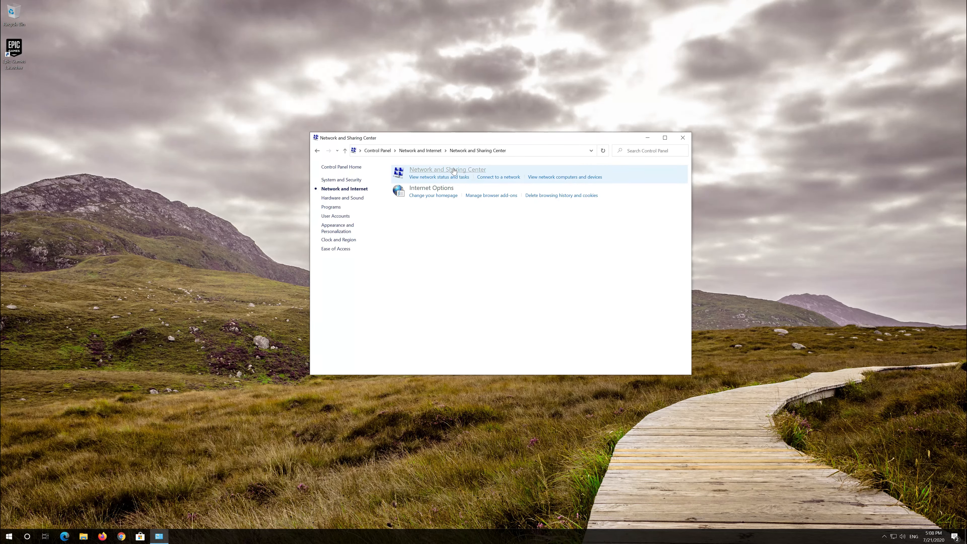
left_click(447, 170)
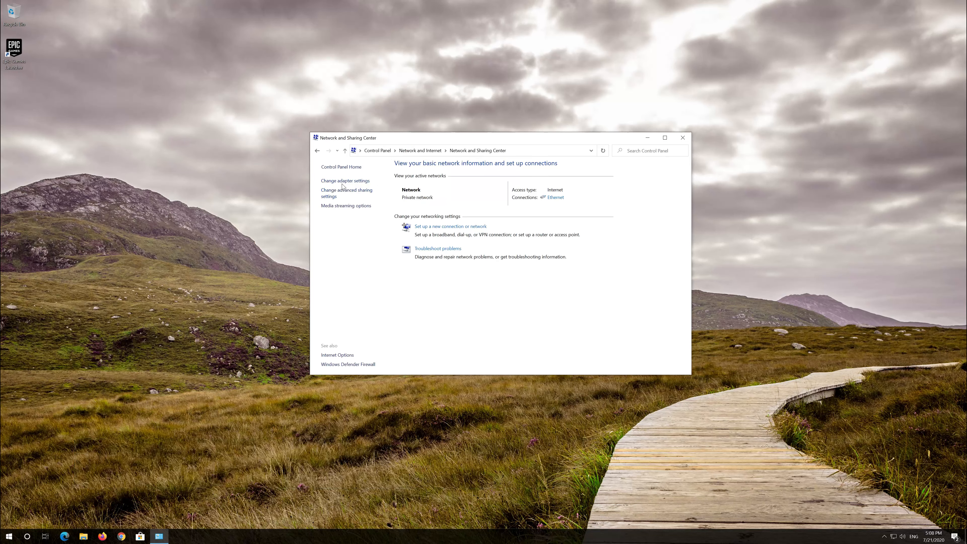
left_click(345, 180)
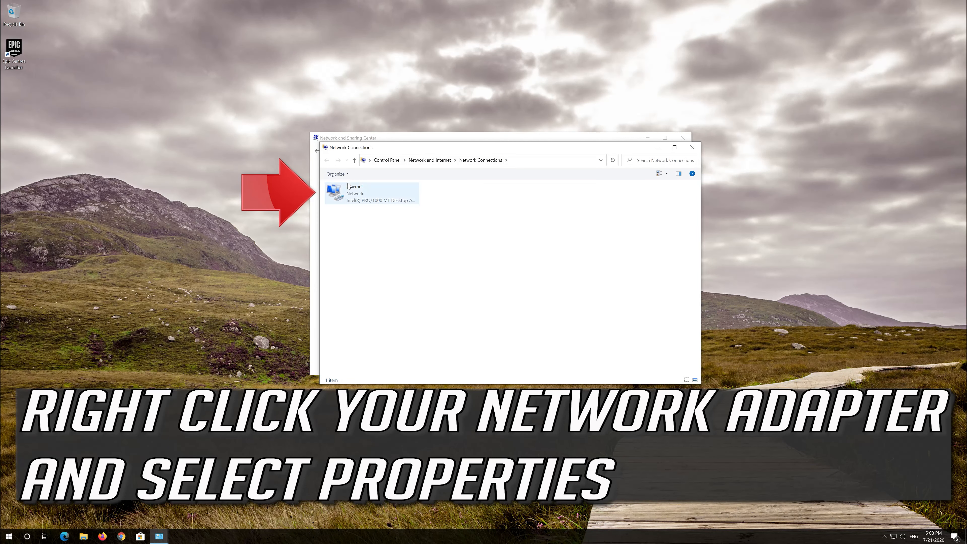
mouse_move(374, 194)
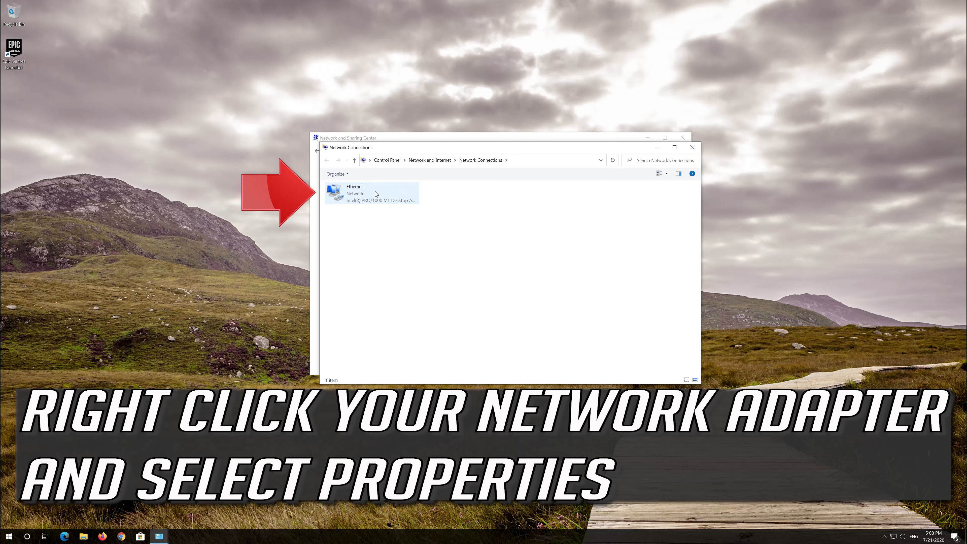
In Ethernet Properties select Internet Protocol Version 6 (TCP/IPv6) and confirm with OK.
right_click(370, 193)
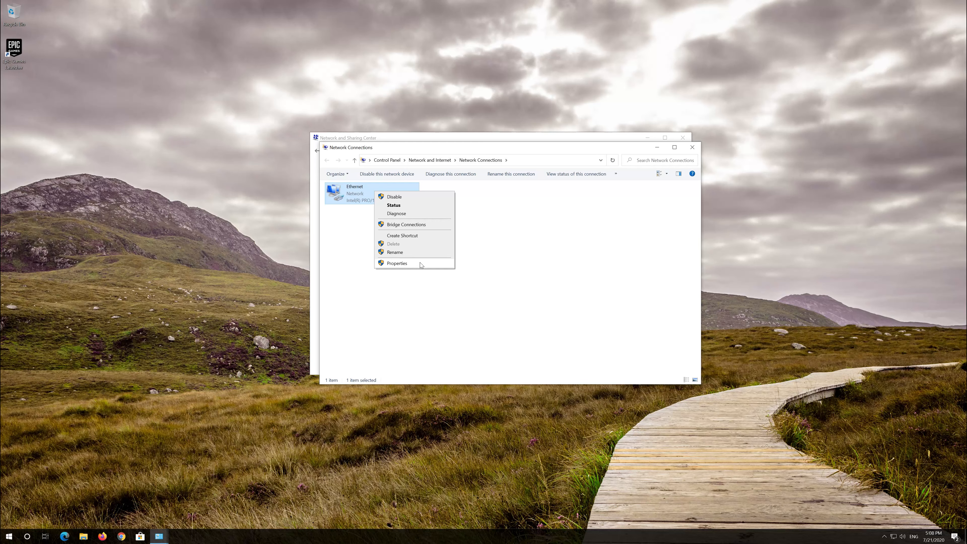
left_click(397, 263)
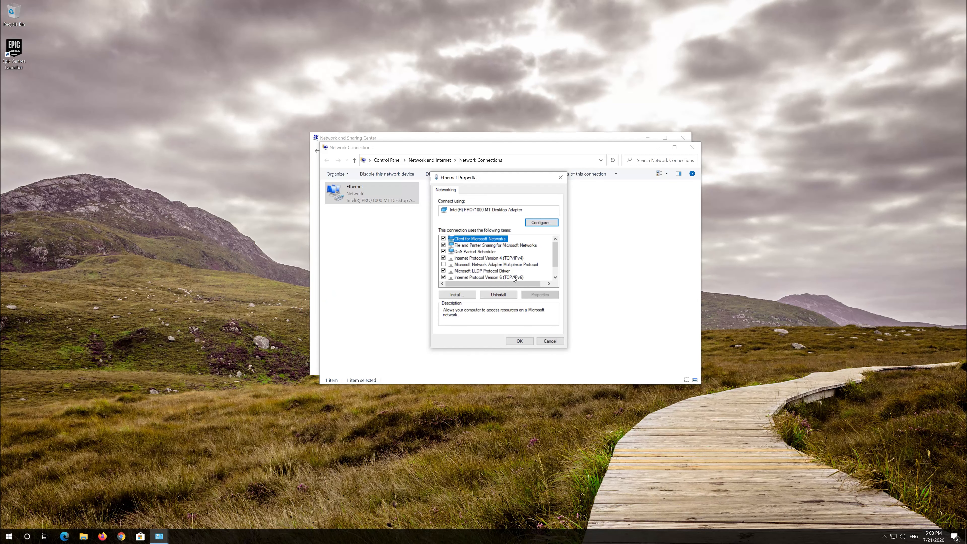
left_click(489, 277)
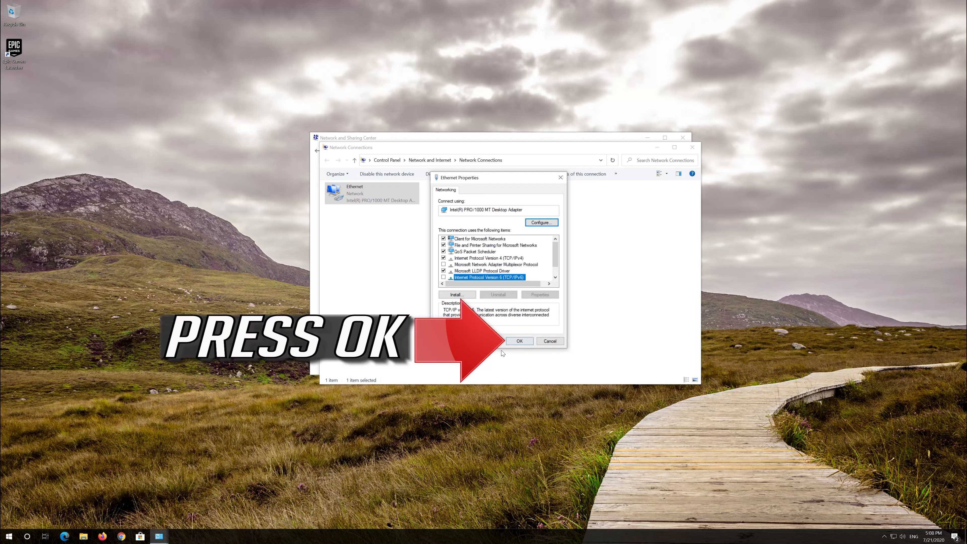
left_click(520, 341)
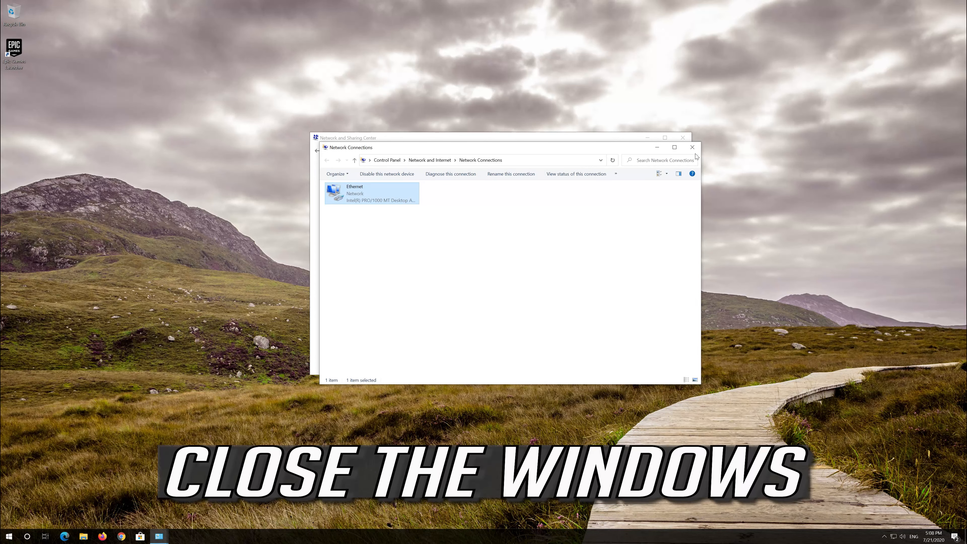
Close the Network Connections and Network and Sharing Center windows.
left_click(692, 146)
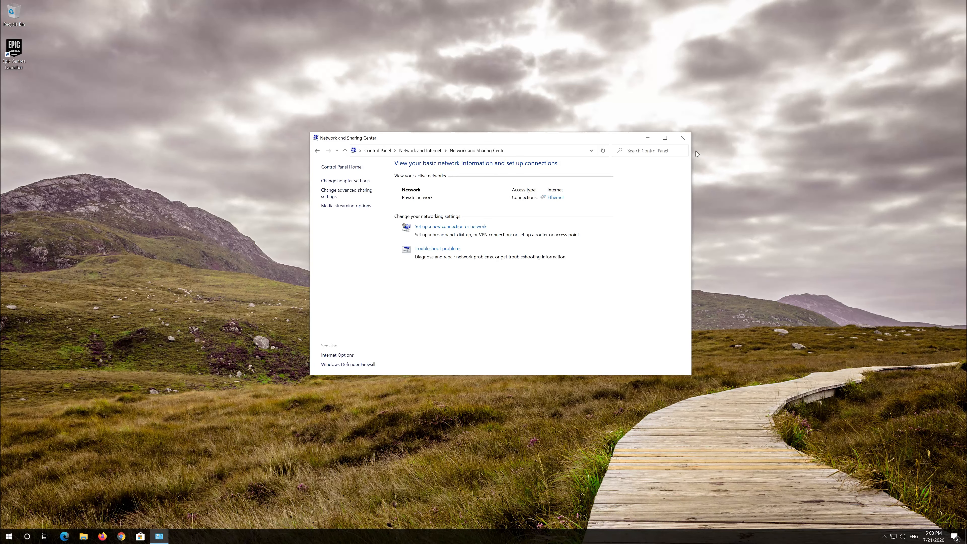
mouse_move(682, 137)
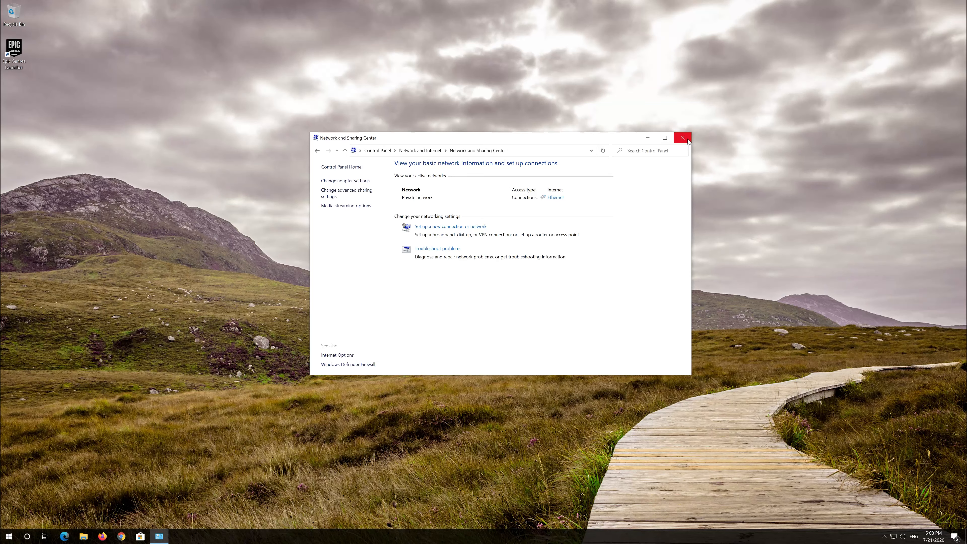
left_click(683, 137)
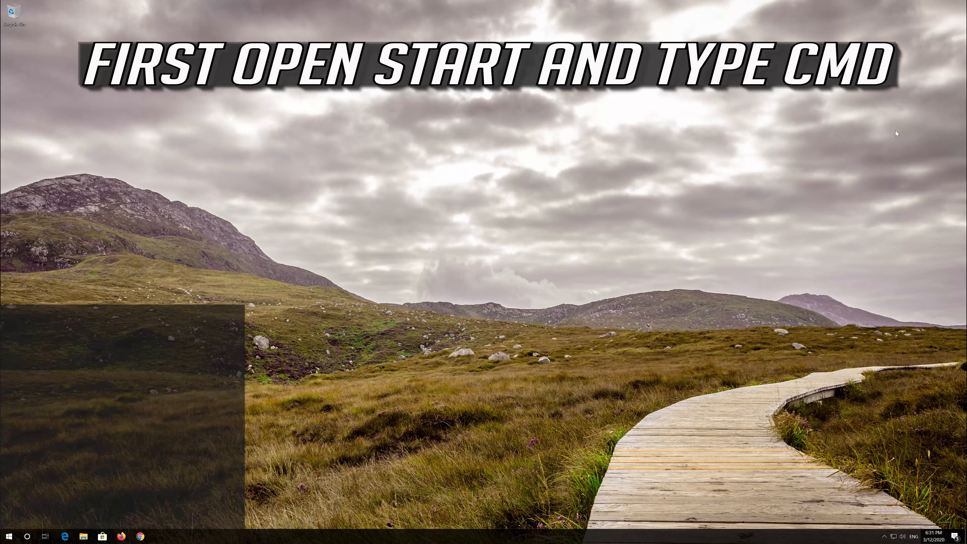
Search cmd, run Command Prompt as administrator and approve the UAC prompt.
type("cmd")
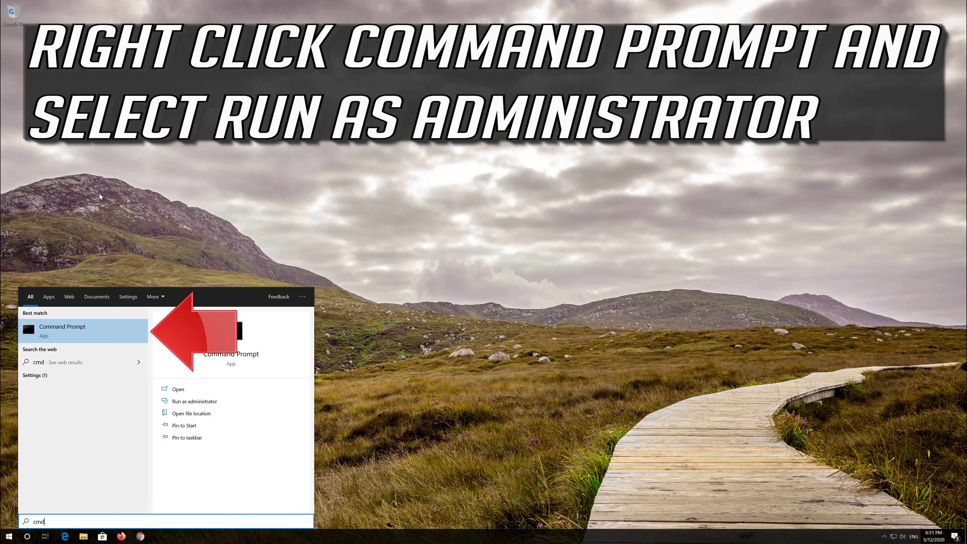
right_click(83, 330)
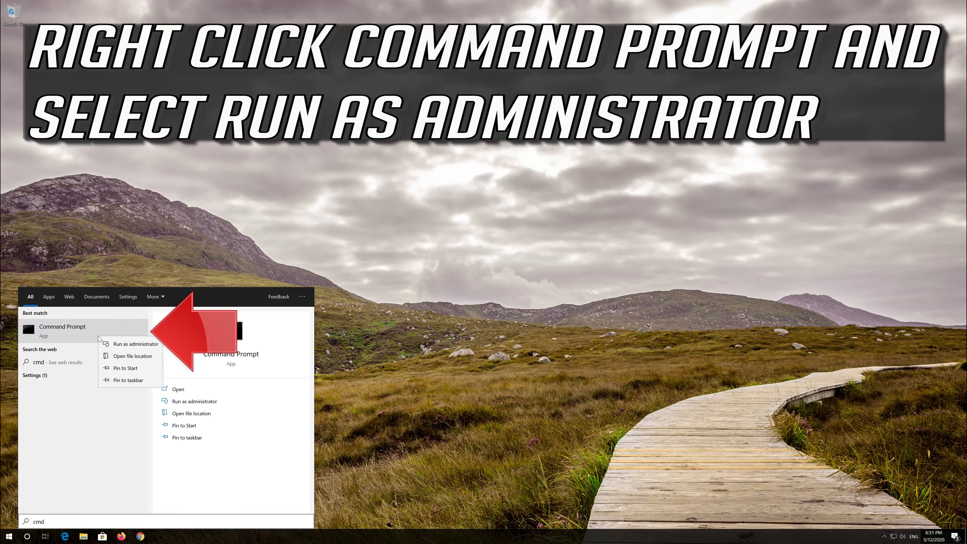
mouse_move(134, 343)
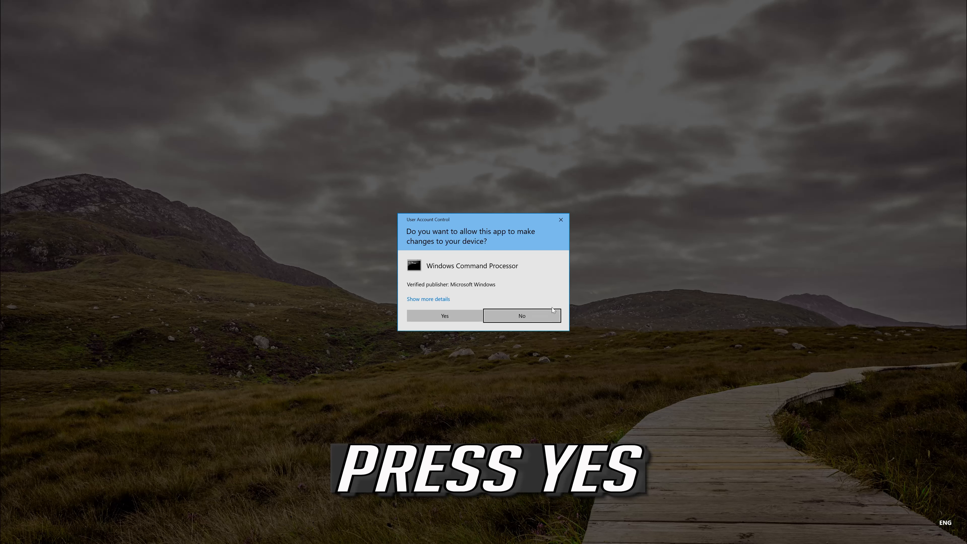
mouse_move(456, 321)
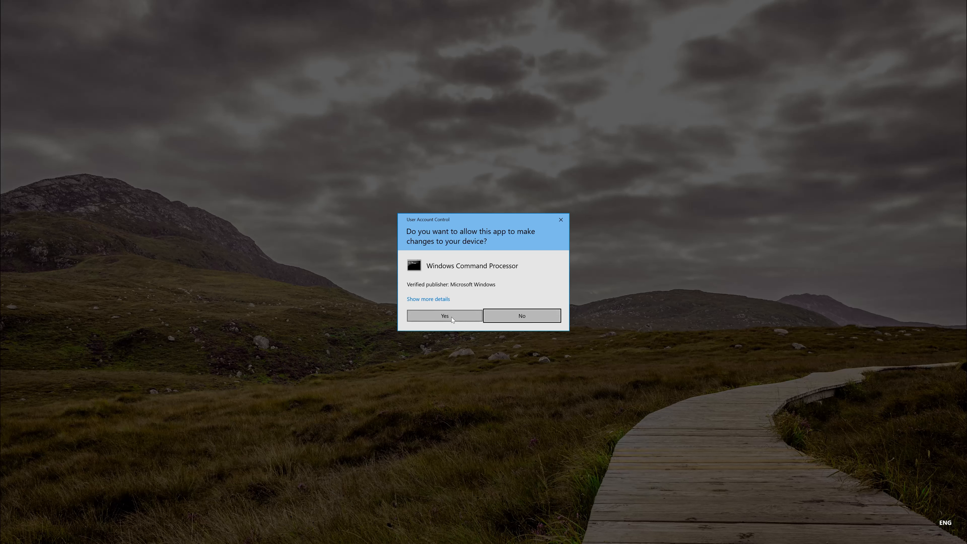
left_click(444, 316)
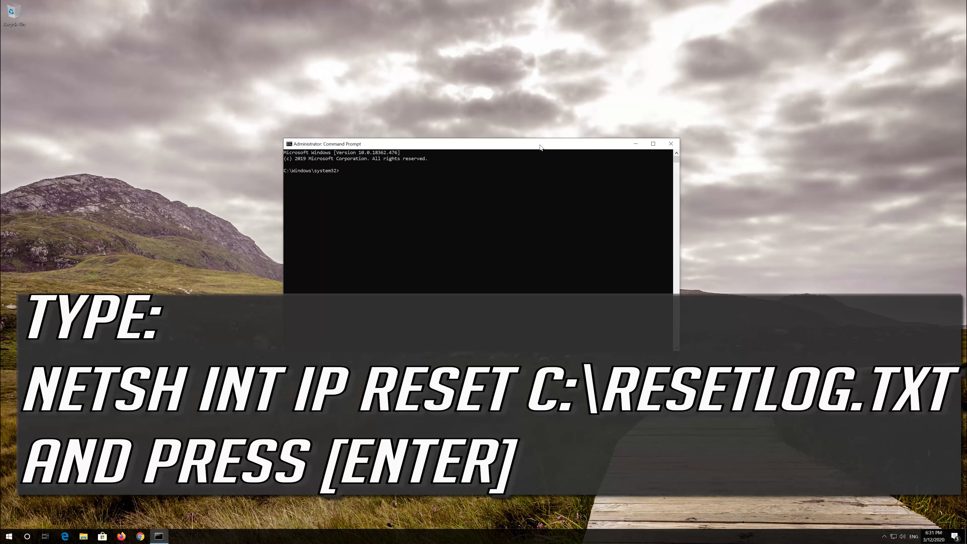
Run netsh int ip reset logging to C:\resetlog.txt to reset the TCP/IP stack.
type("netsh int")
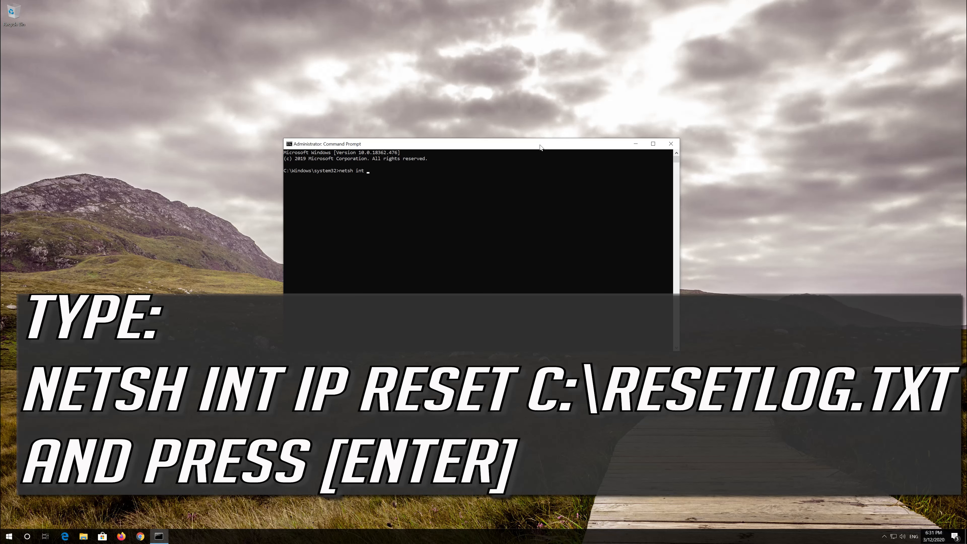
type("ip")
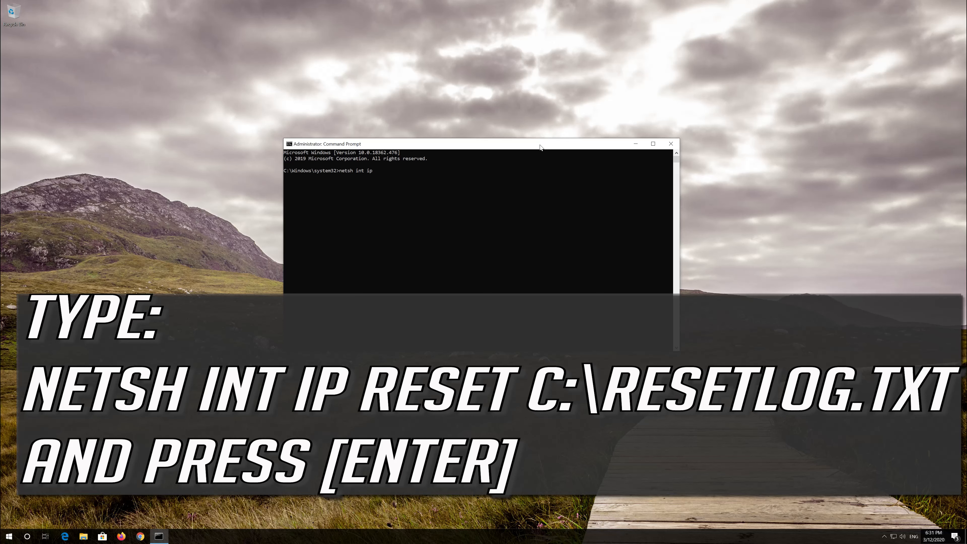
type("reset")
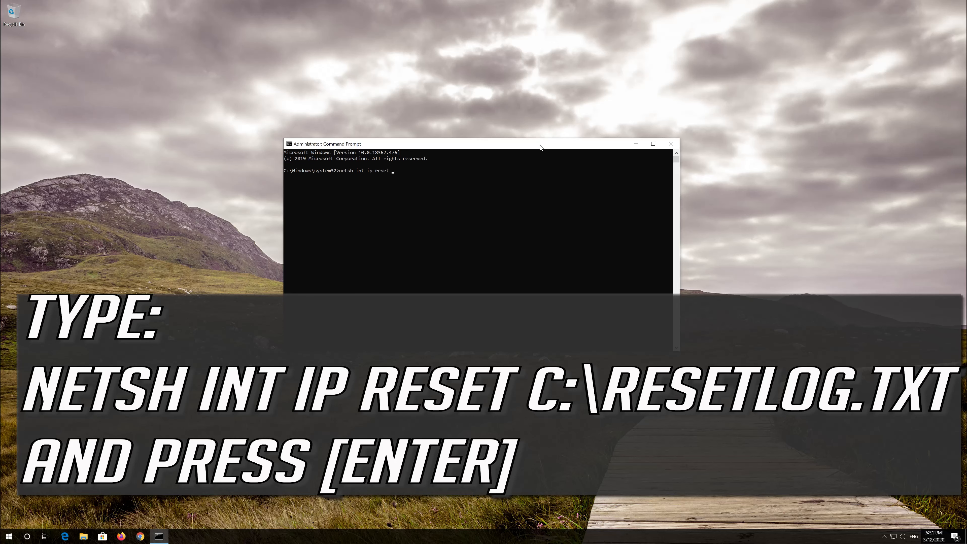
type("C:\\reset")
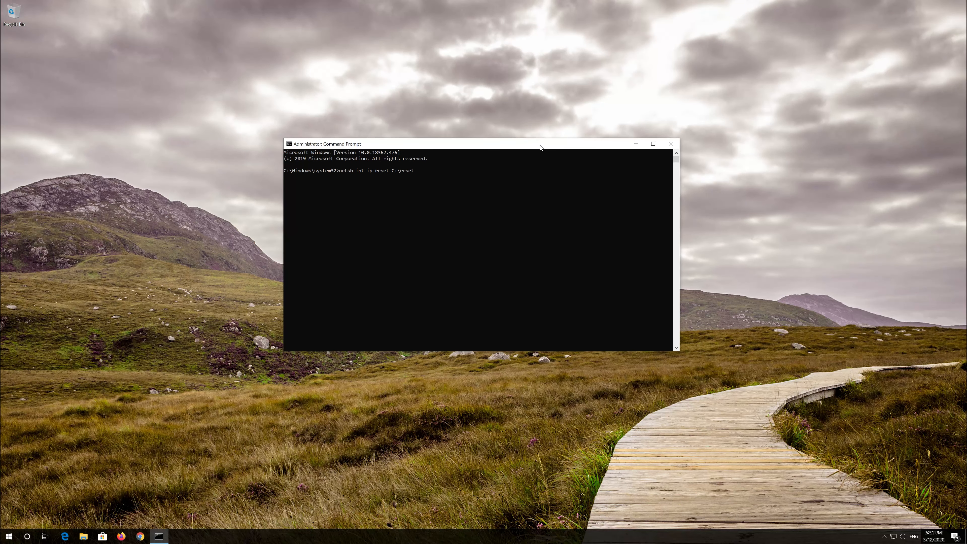
type("log")
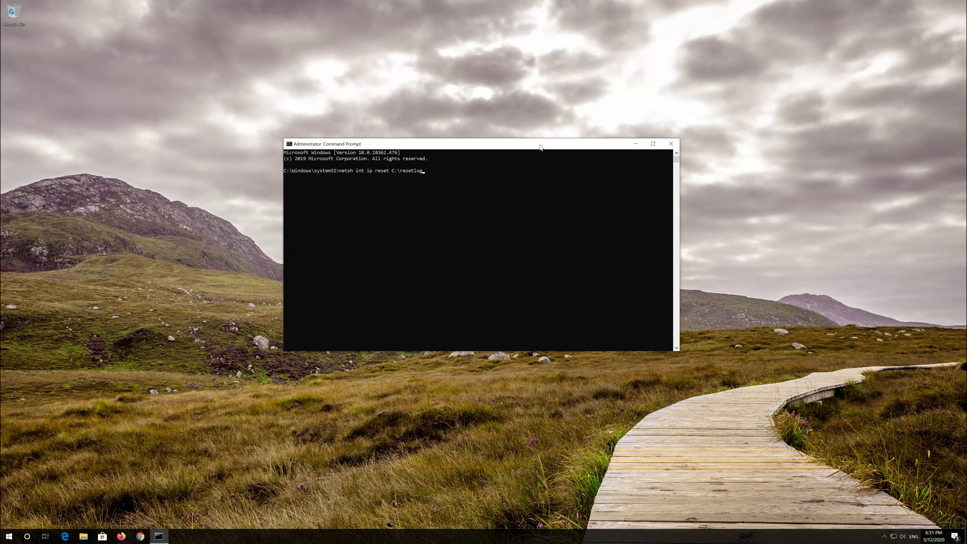
type(".txt")
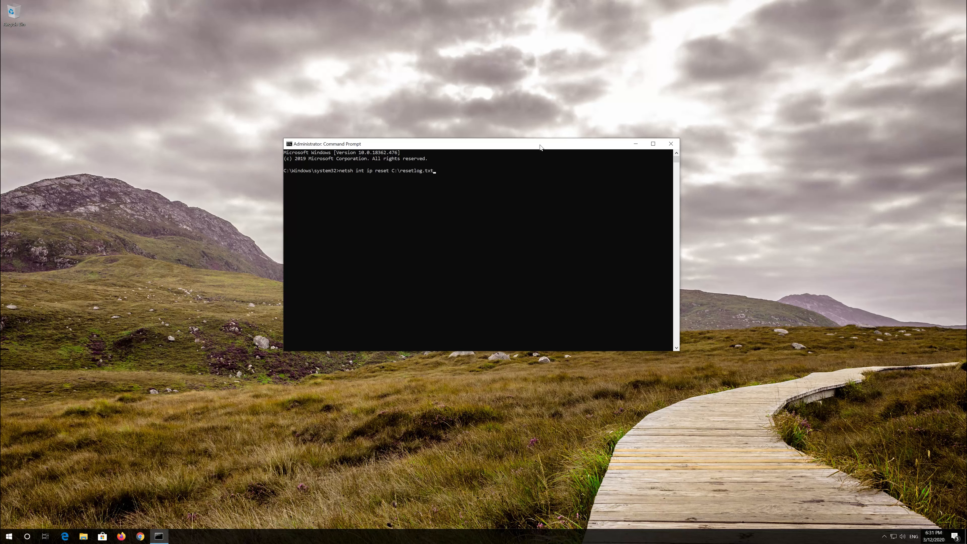
key("enter")
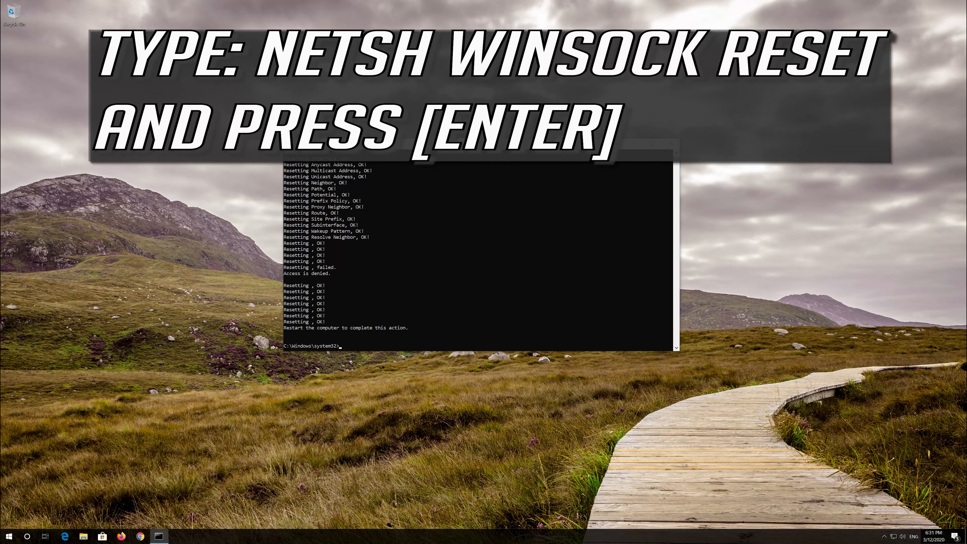
Run netsh winsock reset to reset the Winsock catalog.
type("netsh")
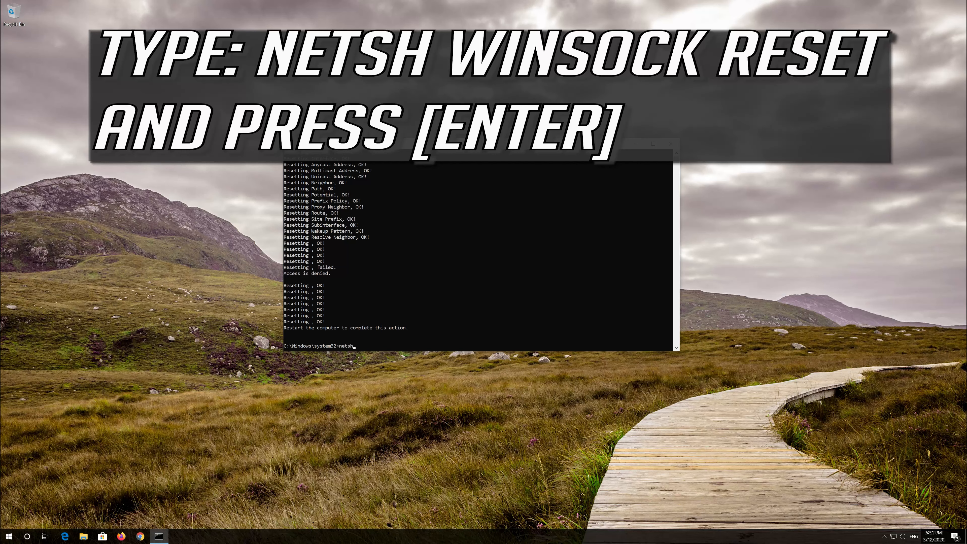
type("w")
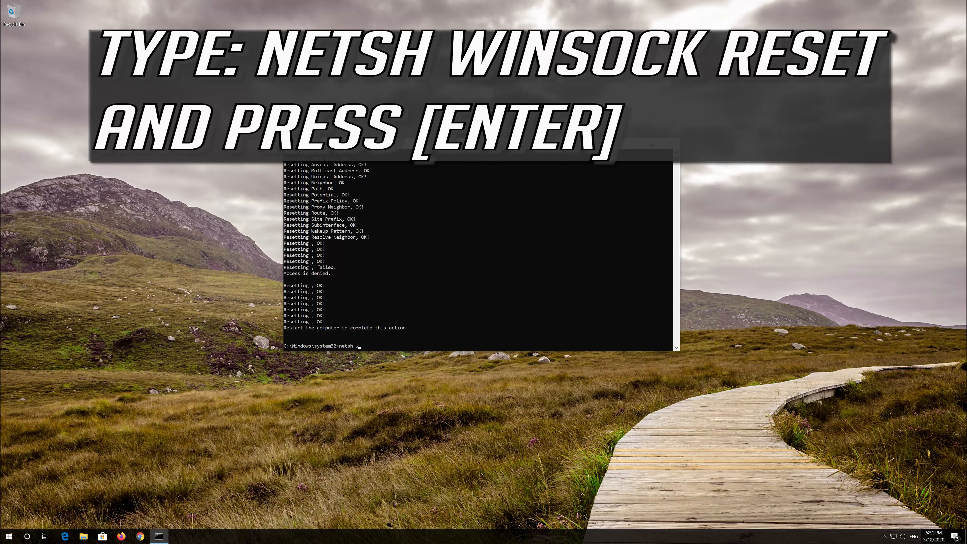
type("insock")
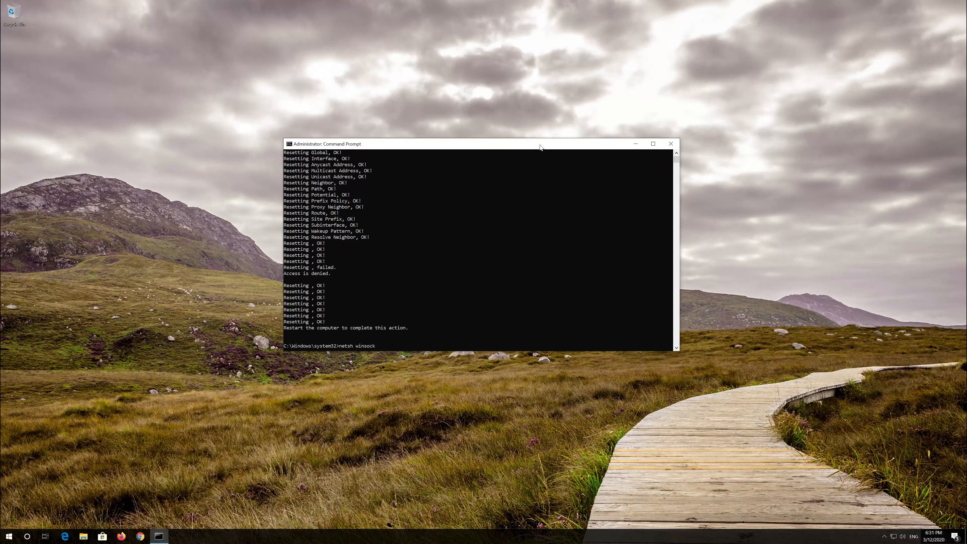
type("reset")
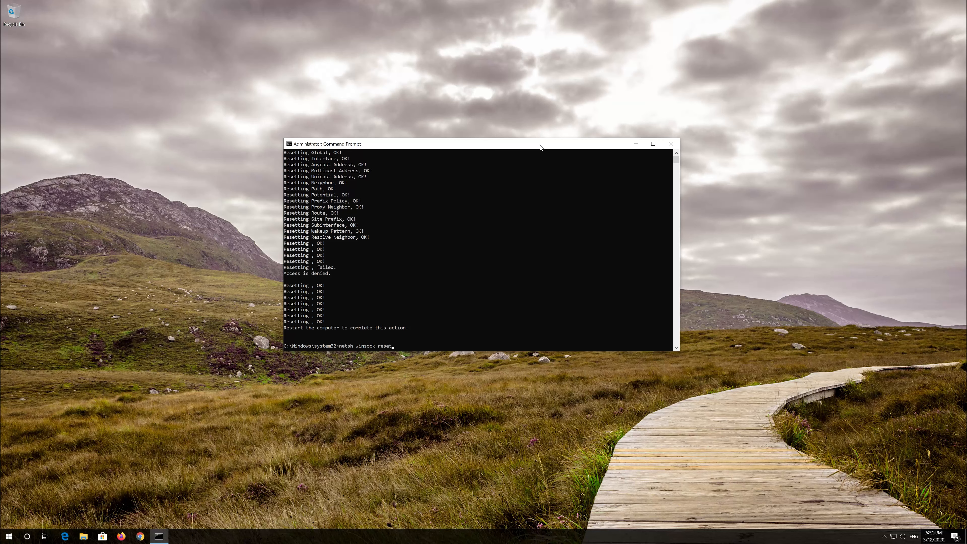
key("enter")
type("ipco")
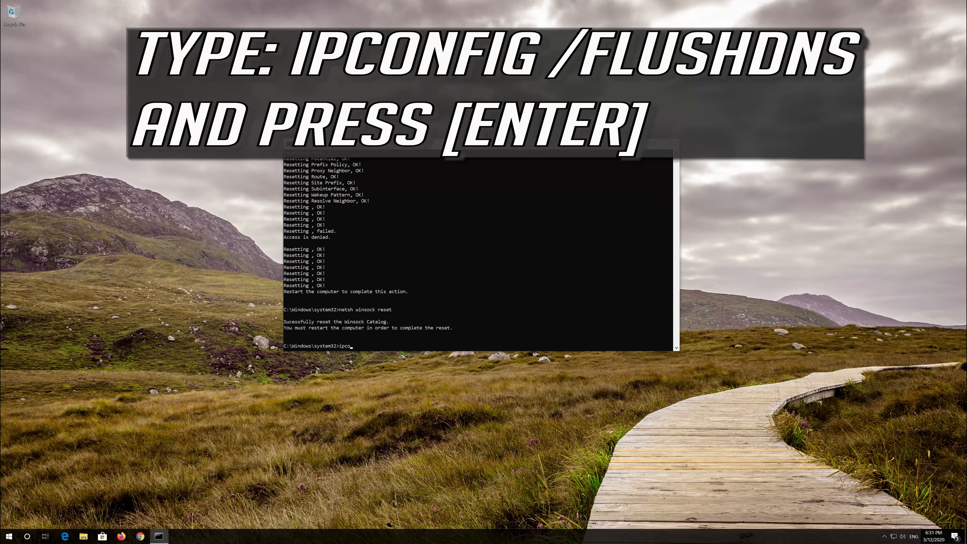
Flush the DNS resolver cache with ipconfig /flushdns, then enter exit at the prompt.
type("nfig")
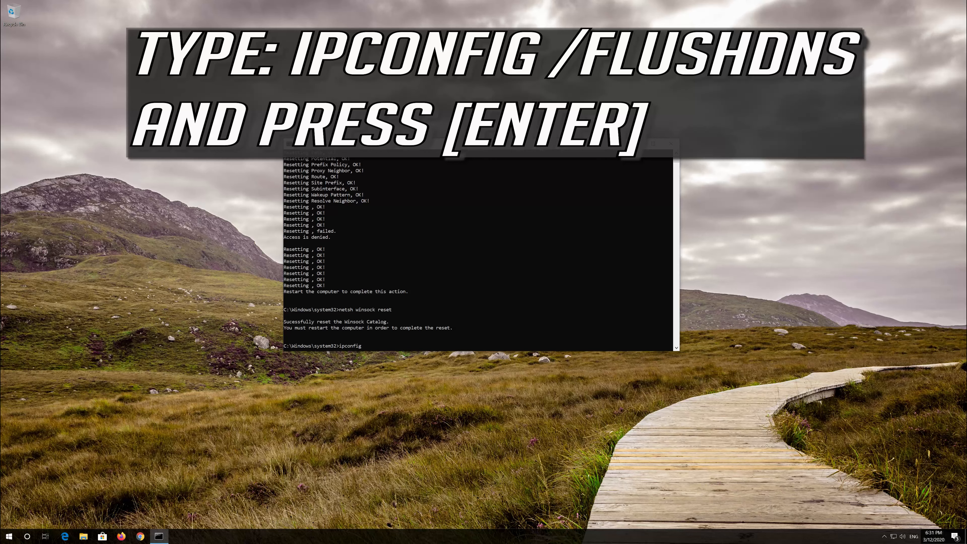
type("/f")
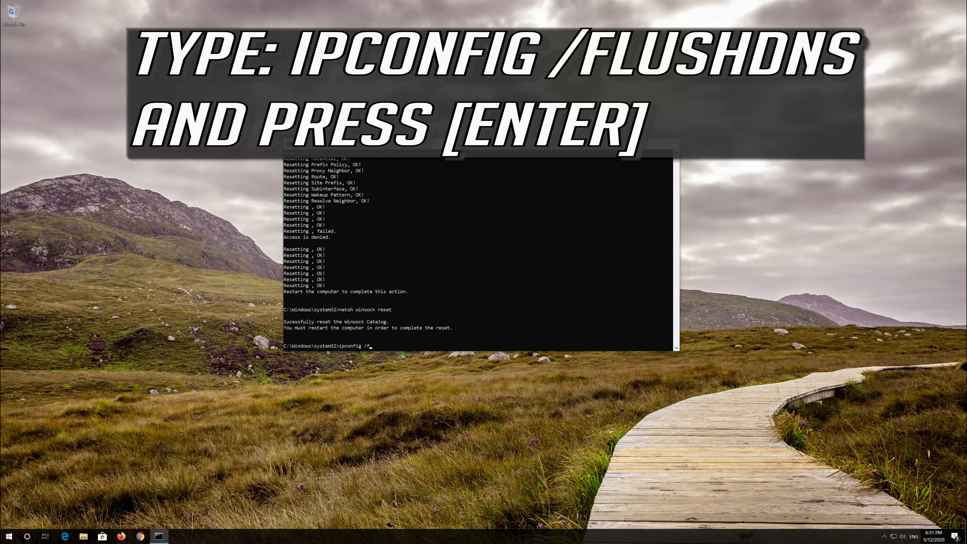
type("lushdns")
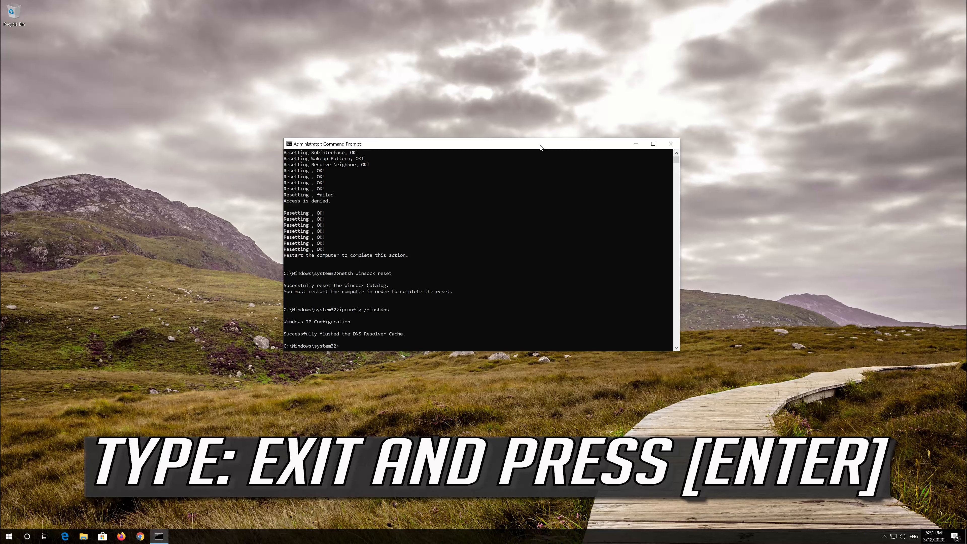
type("exit")
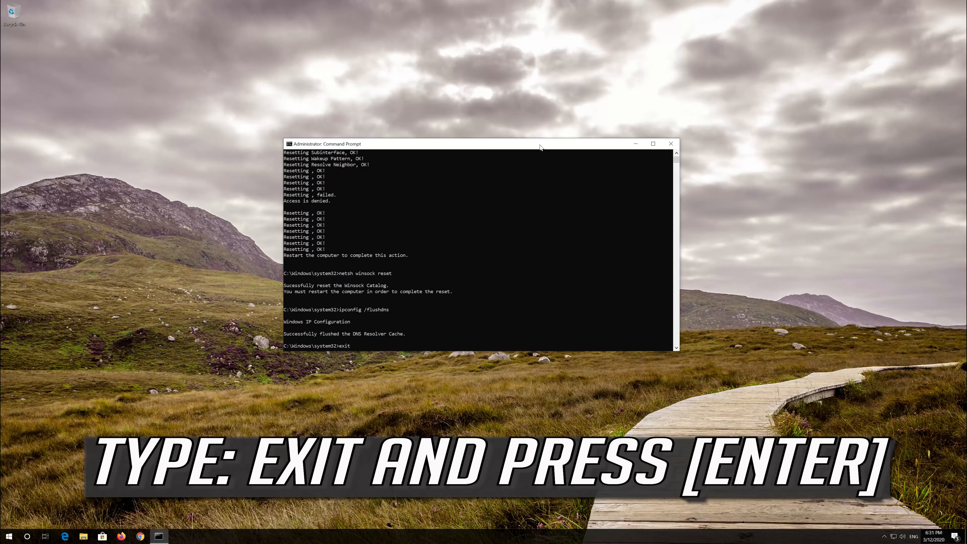